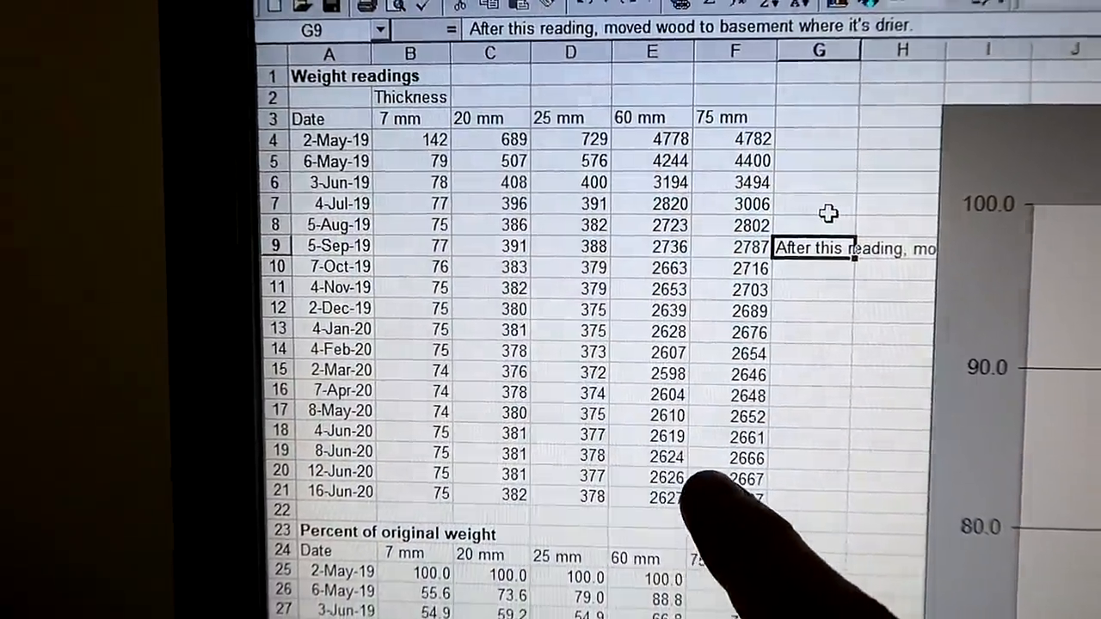
scroll("down", 3)
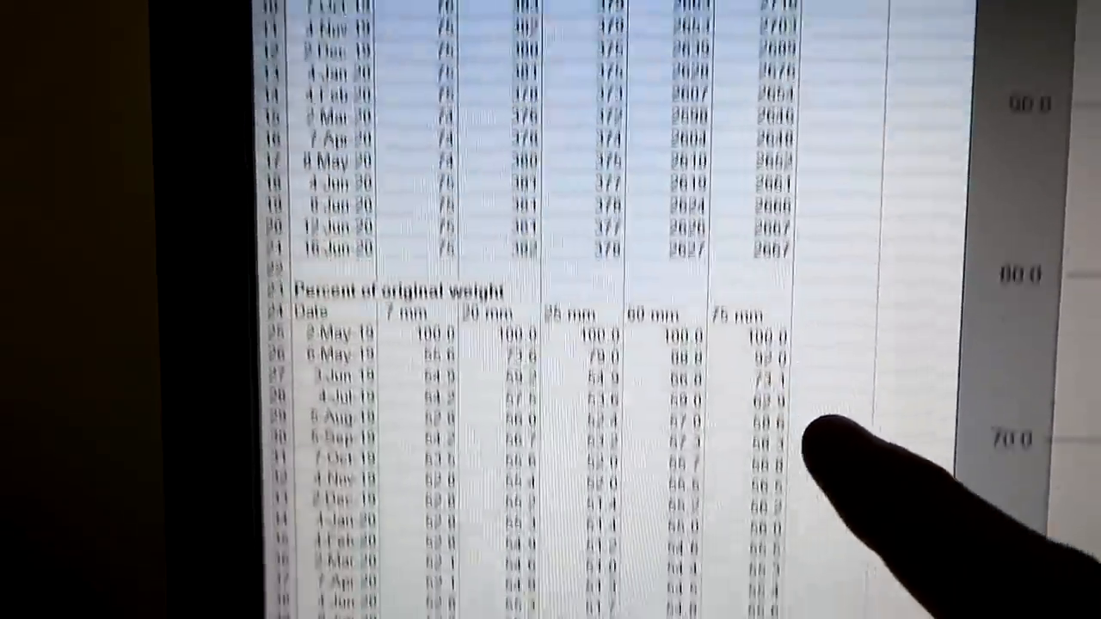